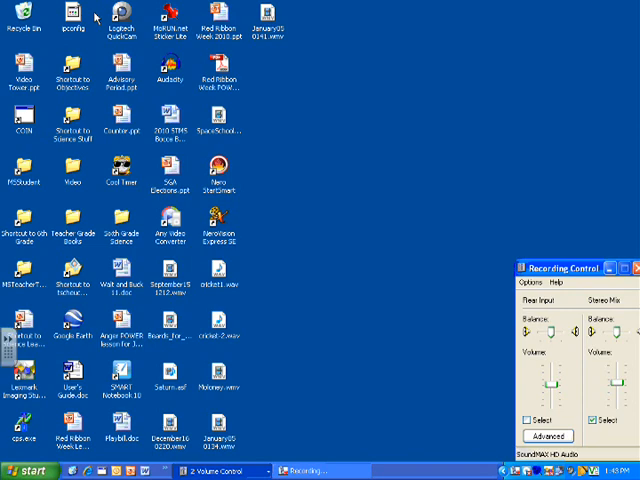
pyautogui.moveTo(74, 178)
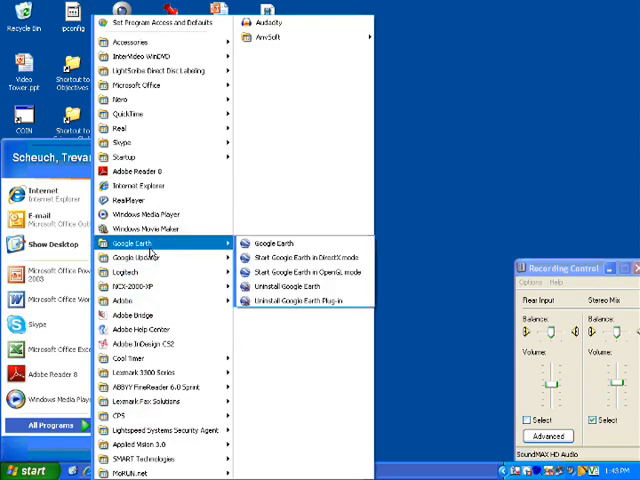
# - Launch Google Earth from the Start menu's programs
pyautogui.click(272, 244)
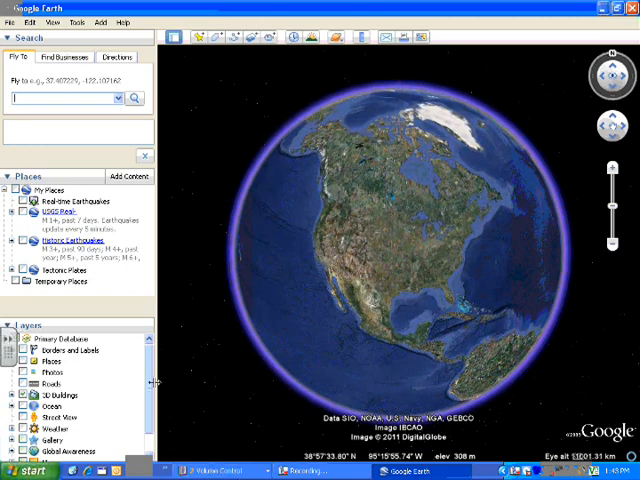
pyautogui.scroll(-3)
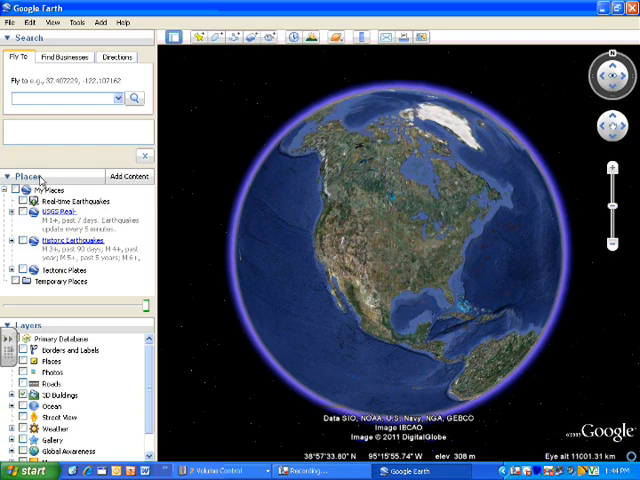
pyautogui.moveTo(40, 184)
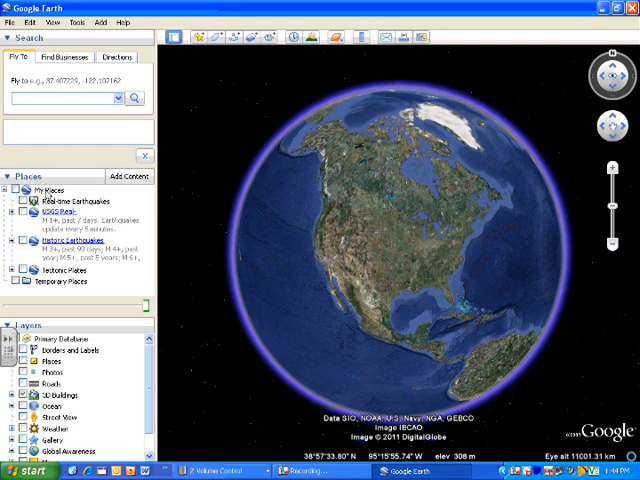
# - Add a folder named 'Volcano and Earthquake Tour' under My Places
pyautogui.rightClick(48, 190)
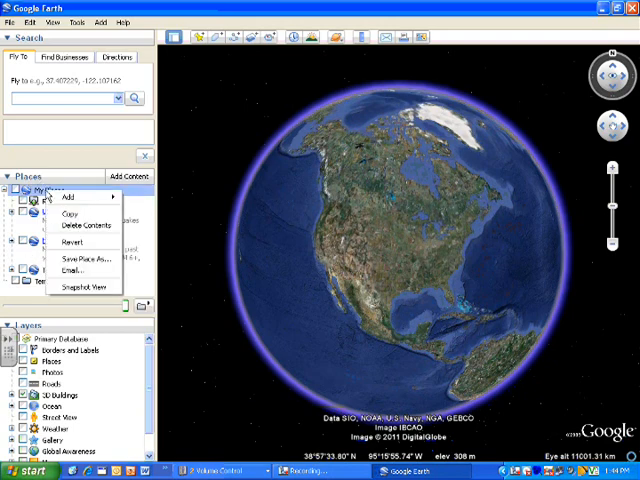
pyautogui.moveTo(76, 196)
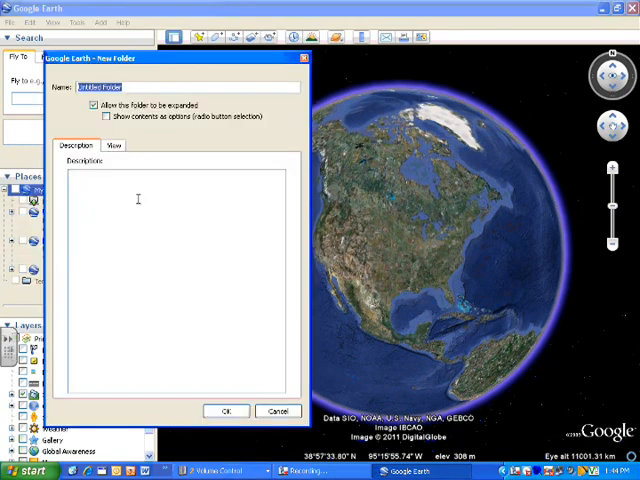
pyautogui.write('Volcano')
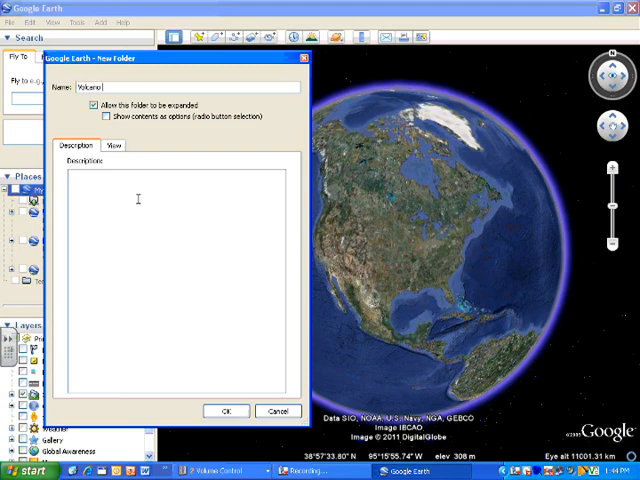
pyautogui.write('and Earthquake Tour')
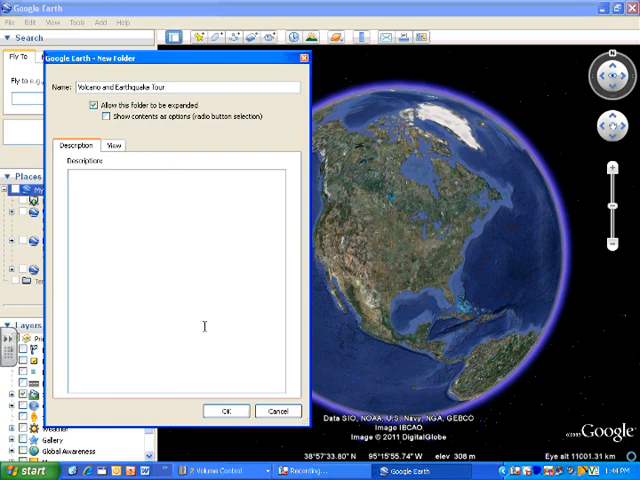
pyautogui.click(226, 412)
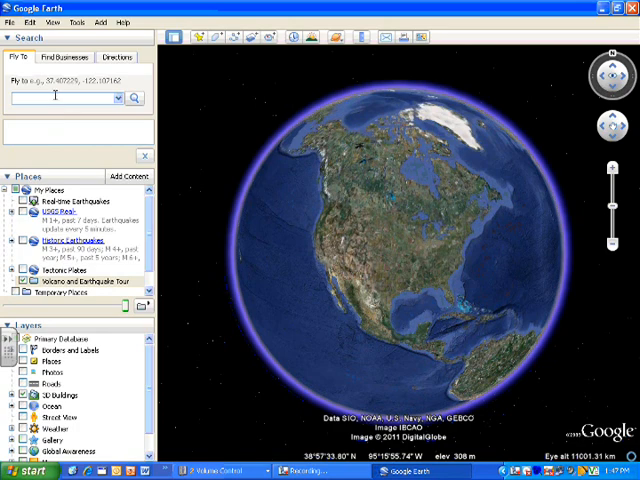
pyautogui.moveTo(60, 96)
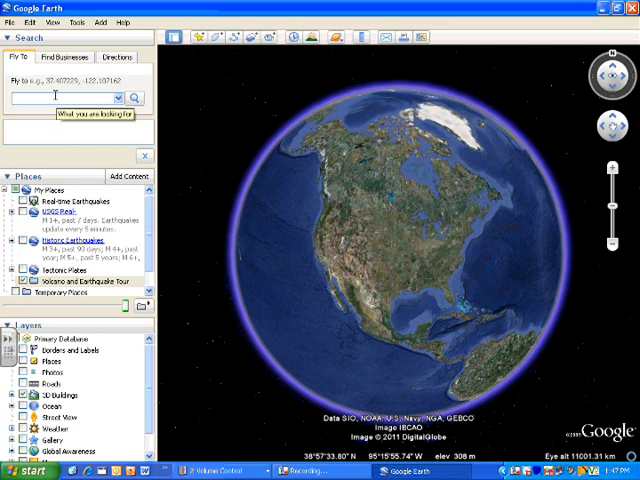
# - Fly to '801 wood street harrisburg pa' and zoom in on the building
pyautogui.write('001 wood street harrisburg pa 17')
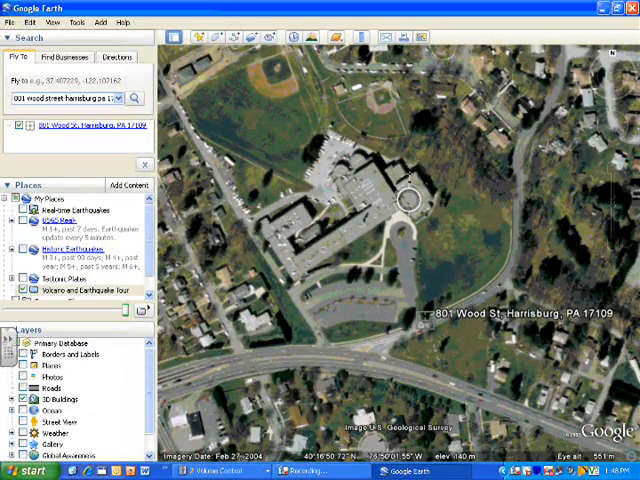
pyautogui.scroll(-3)
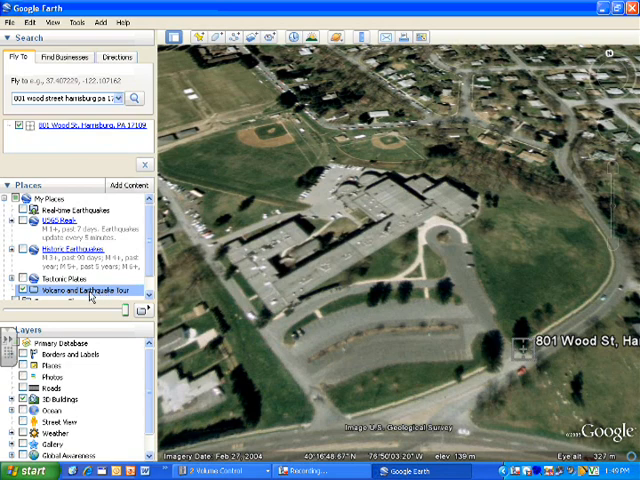
pyautogui.moveTo(200, 36)
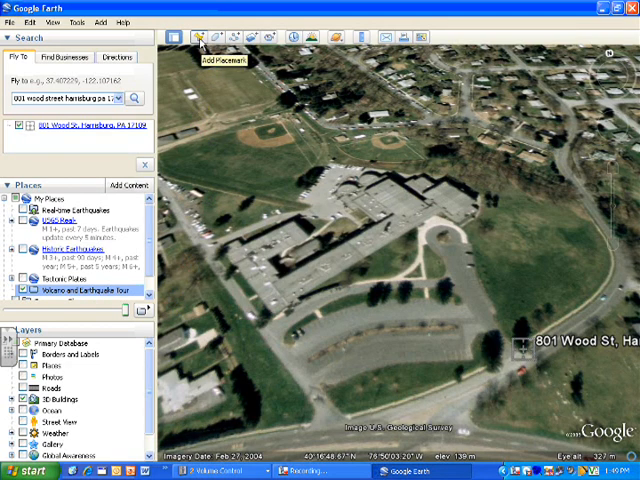
# - Start a new placemark at the school named Susquehanna Township Middle School
pyautogui.click(200, 36)
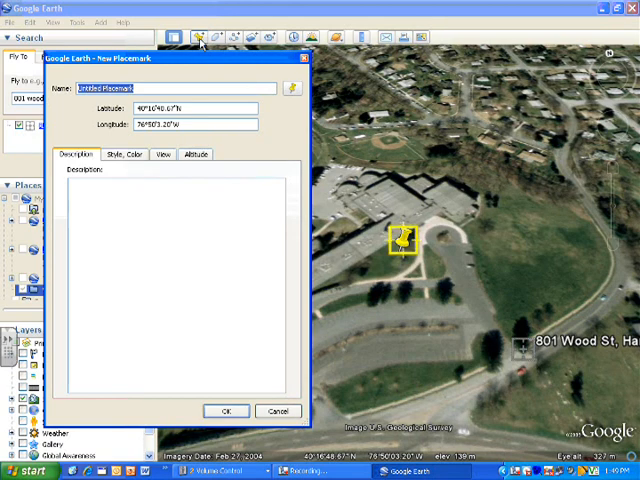
pyautogui.write('5u')
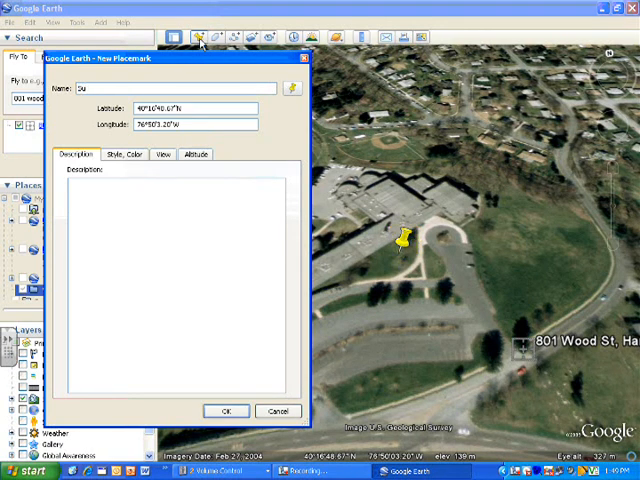
pyautogui.write('Susquehanna Township M')
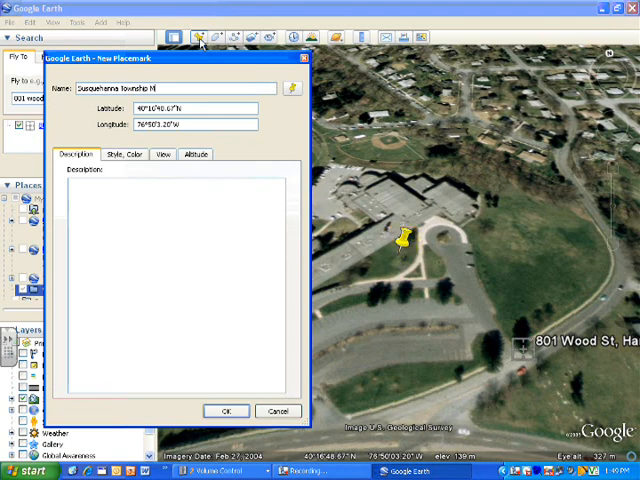
pyautogui.write('iddle School')
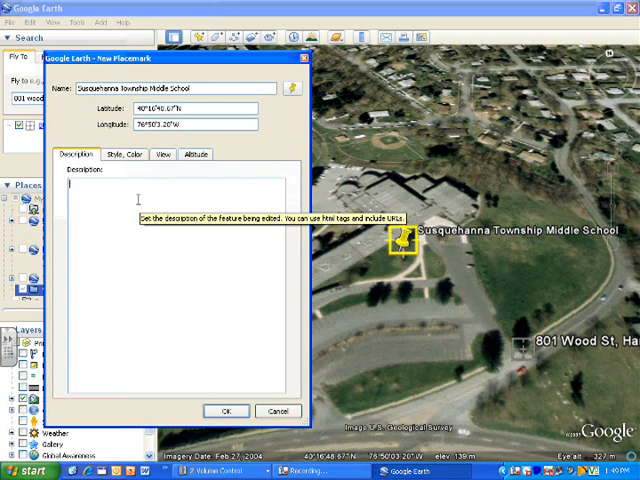
# - Enter a welcome-to-the-tour description for the school placemark
pyautogui.write('This is where we will begin our world')
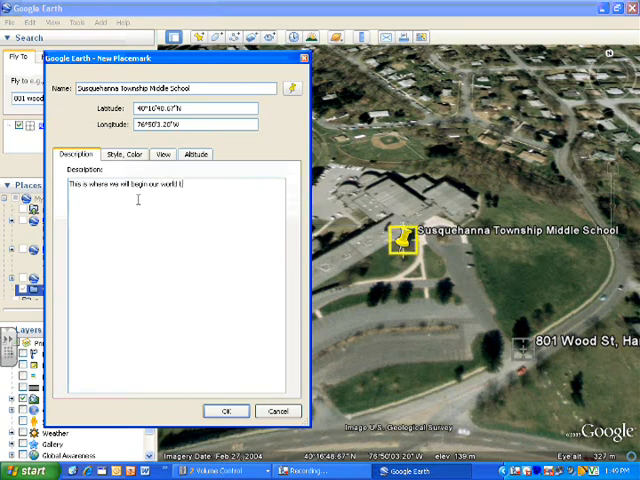
pyautogui.write('tour. Come on along!')
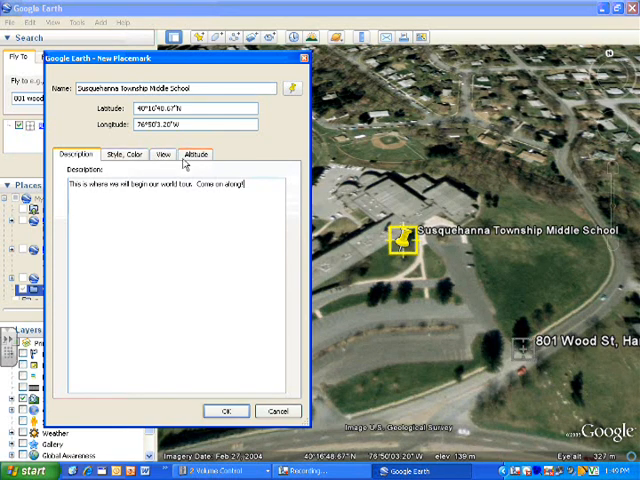
# - Review the placemark's Style, Color and View settings, then bring up Altitude
pyautogui.click(124, 154)
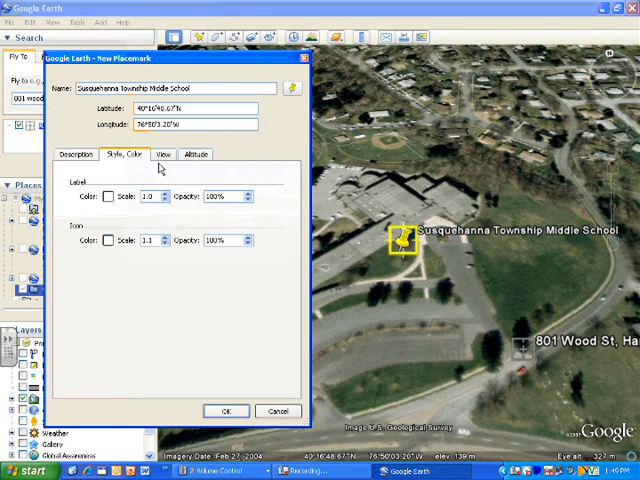
pyautogui.click(158, 154)
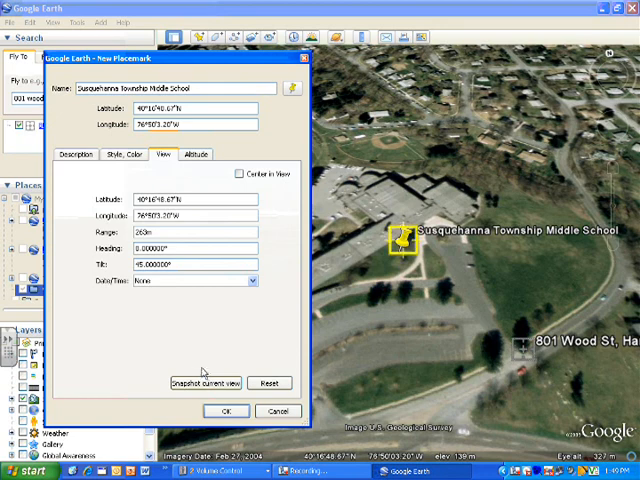
pyautogui.moveTo(204, 348)
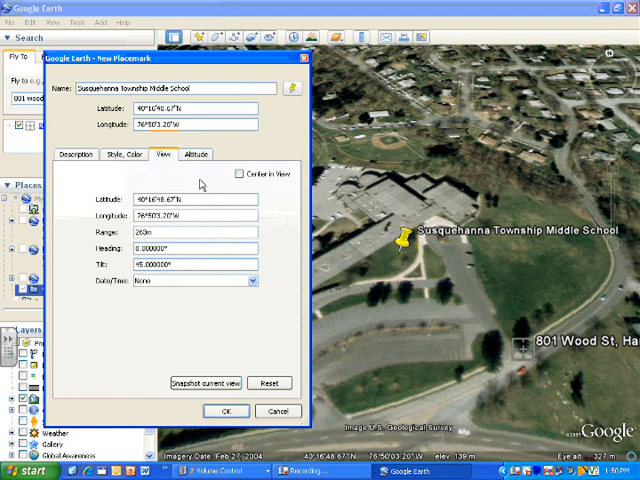
pyautogui.click(196, 154)
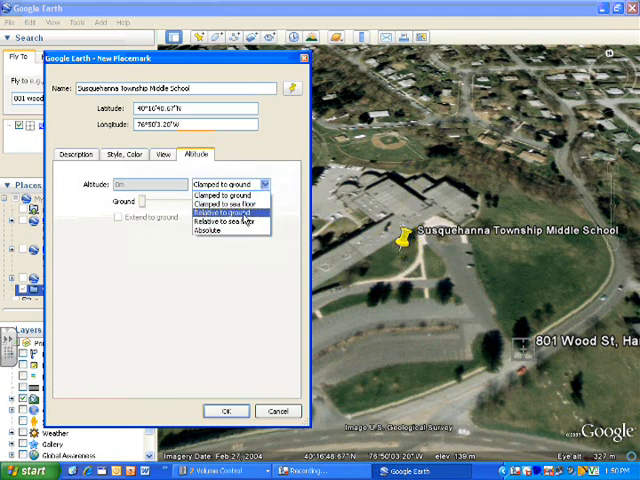
# - Set the altitude 50 m relative to ground, extended down, and pick a new icon
pyautogui.click(228, 212)
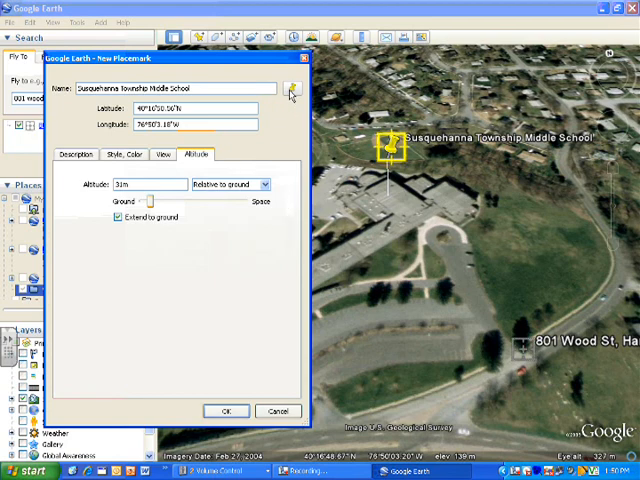
pyautogui.click(294, 88)
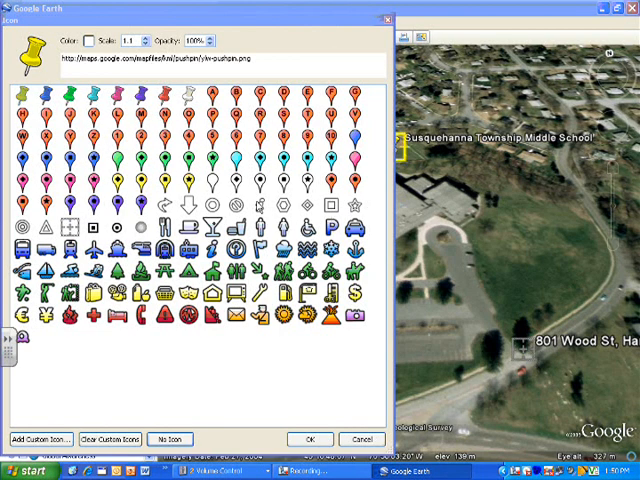
pyautogui.click(208, 270)
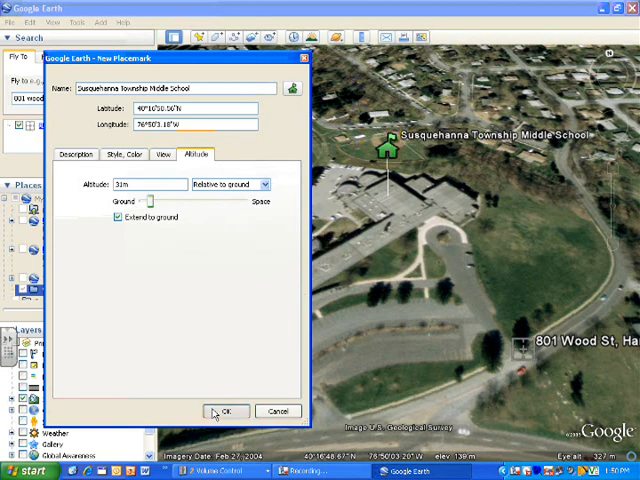
# - Save the school placemark into the tour folder and reopen its properties
pyautogui.click(224, 412)
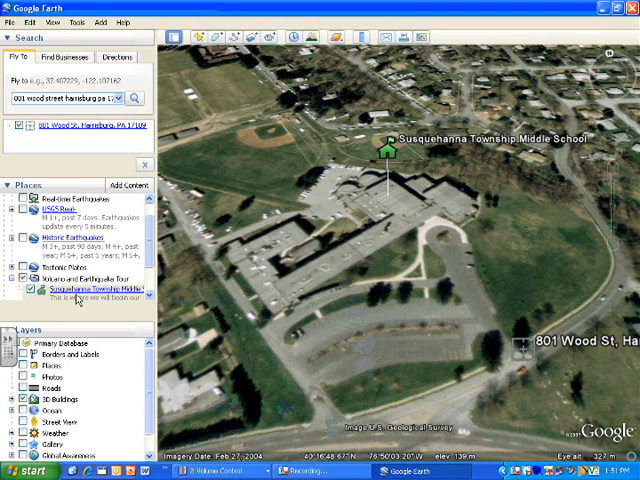
pyautogui.click(96, 292)
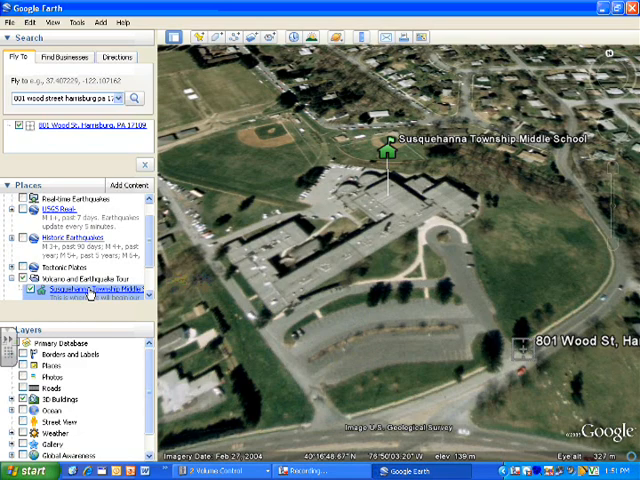
pyautogui.rightClick(96, 290)
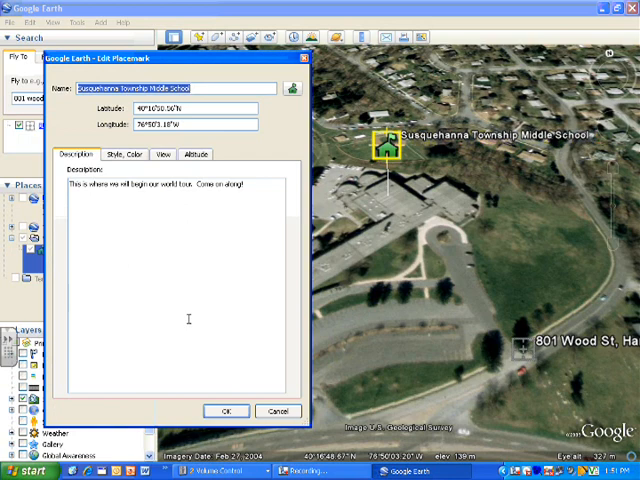
pyautogui.moveTo(188, 320)
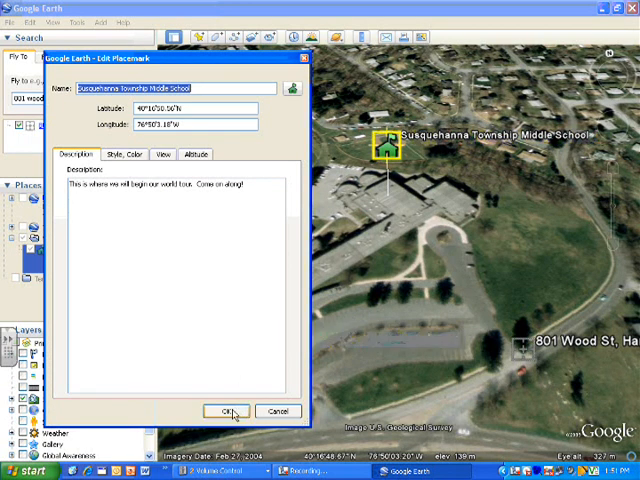
# - Confirm the middle school placemark's edited details
pyautogui.click(228, 412)
pyautogui.write('mt saint h')
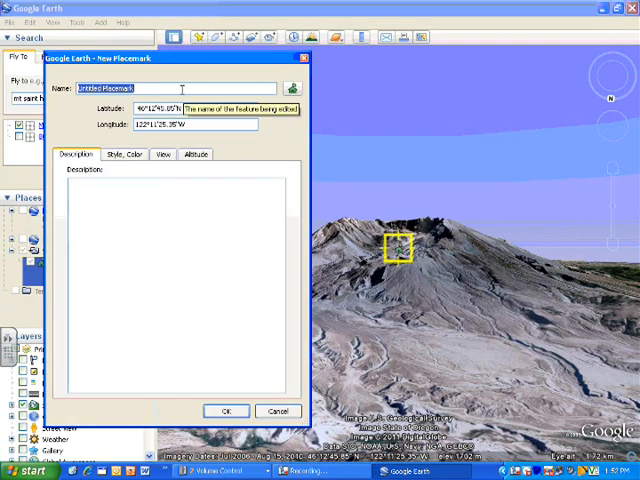
# - Name the placemark Mt. Saint Helens and give it the volcano icon
pyautogui.write('Mt. Sa')
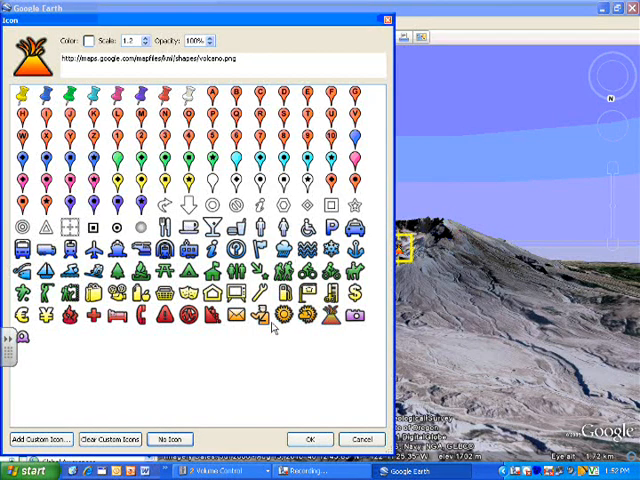
pyautogui.click(308, 440)
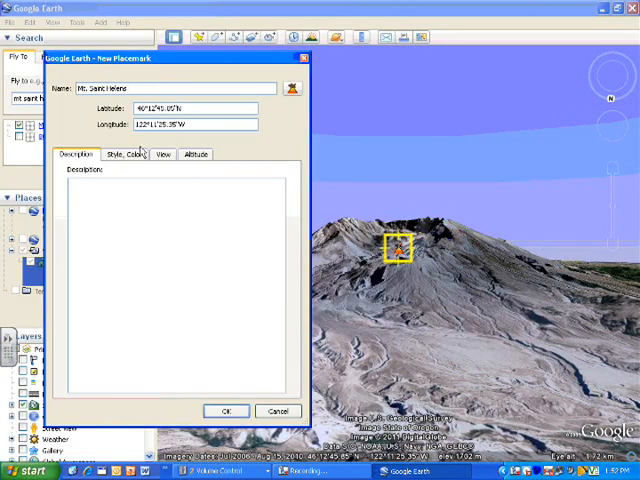
pyautogui.moveTo(96, 190)
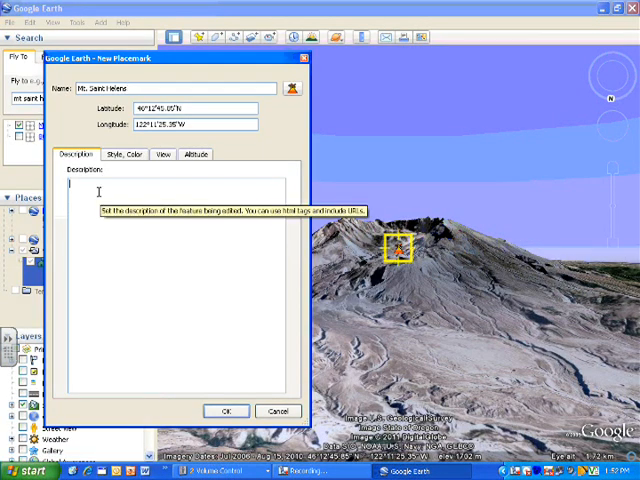
pyautogui.write('Mt. Saint Helens (')
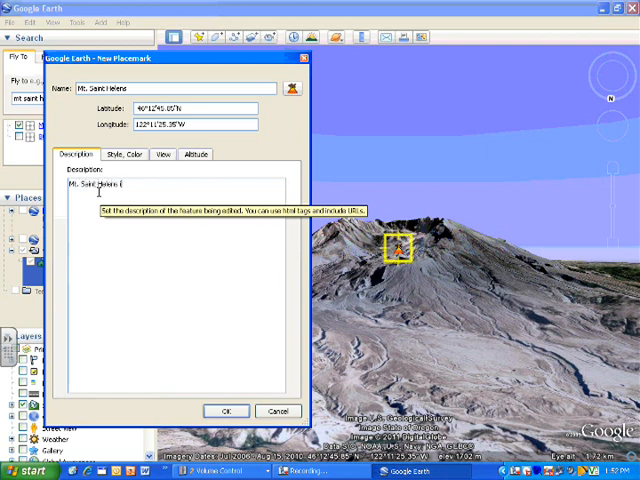
# - Describe it as a composite volcano that erupted on May 18, 1980
pyautogui.write('is a composite')
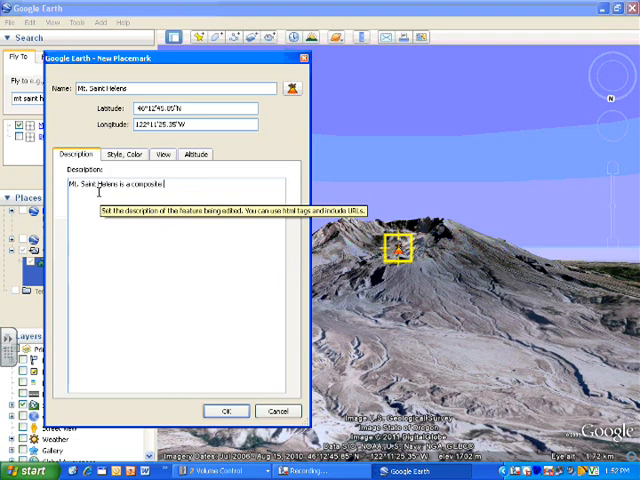
pyautogui.write('volcano')
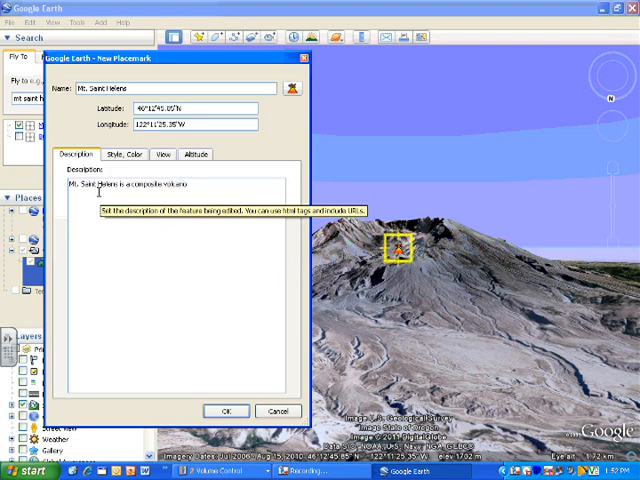
pyautogui.write('It had sat dormant for hundreds of years')
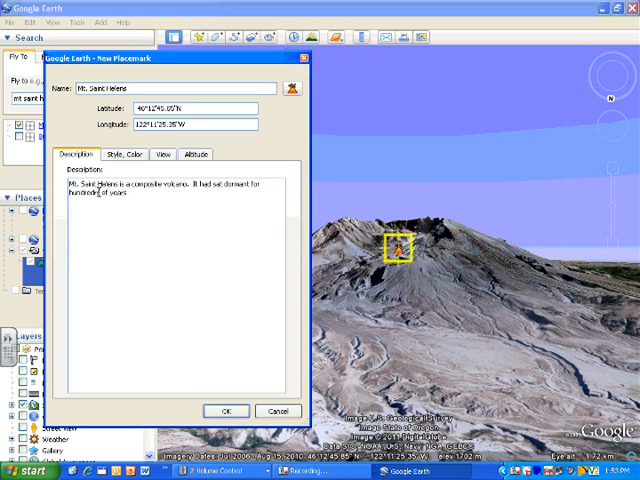
pyautogui.write('On May 18, 1980')
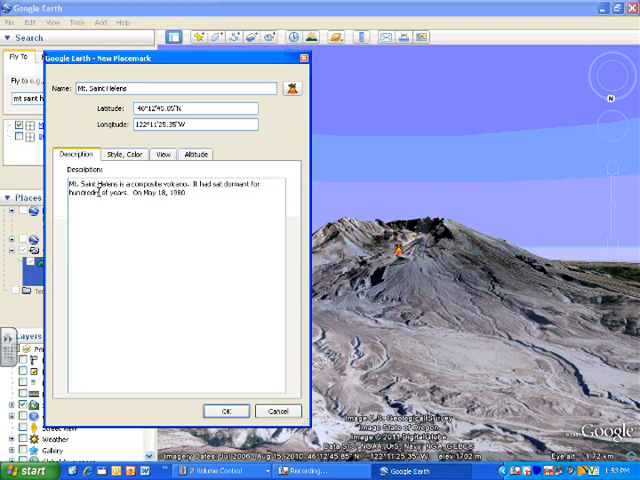
pyautogui.write('everything changed.')
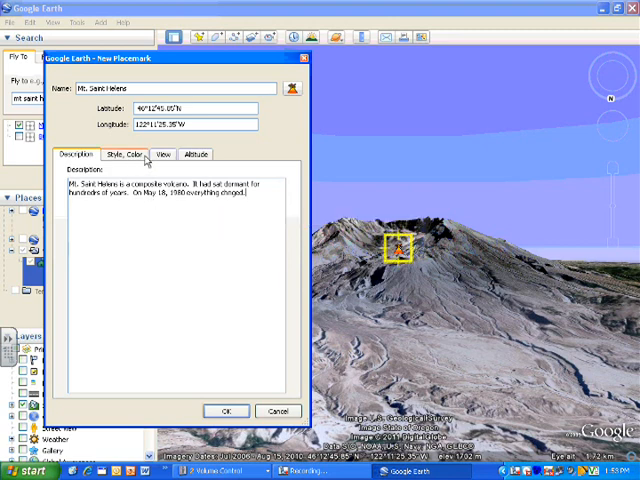
# - Raise the placemark high relative to ground, extend it to the ground, and save it
pyautogui.click(160, 154)
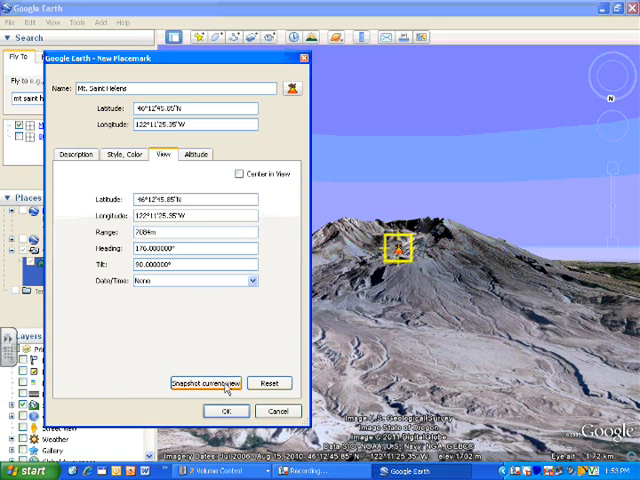
pyautogui.click(190, 154)
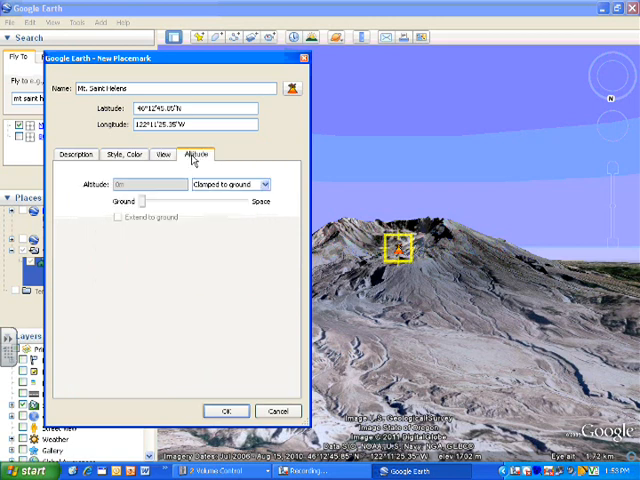
pyautogui.click(230, 184)
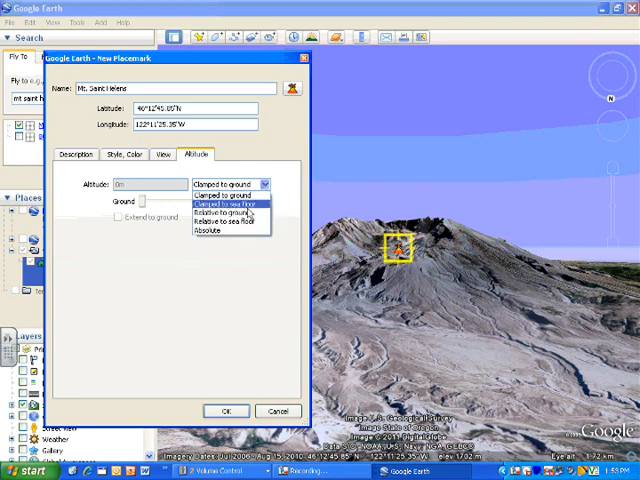
pyautogui.click(212, 232)
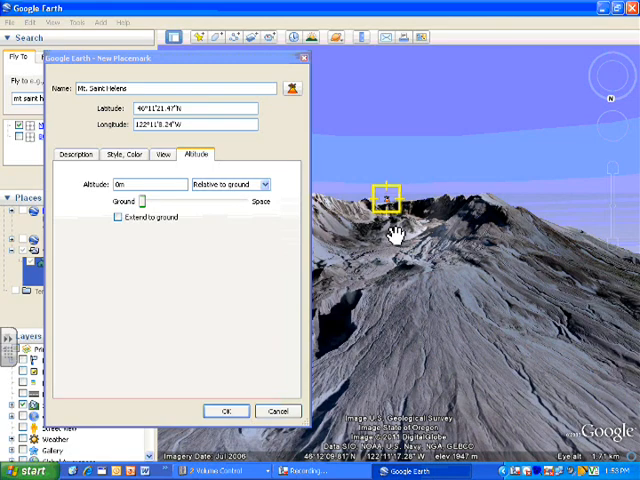
pyautogui.moveTo(148, 200); pyautogui.dragTo(160, 200)
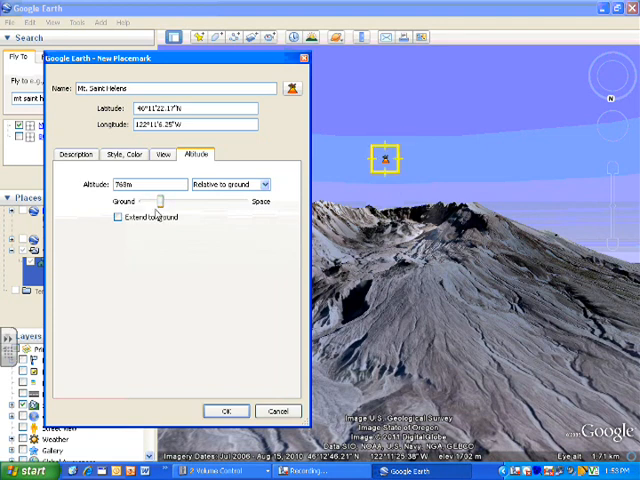
pyautogui.click(116, 218)
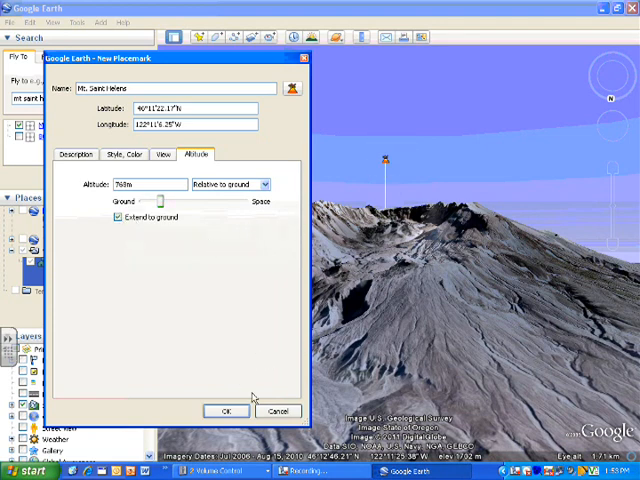
pyautogui.click(224, 412)
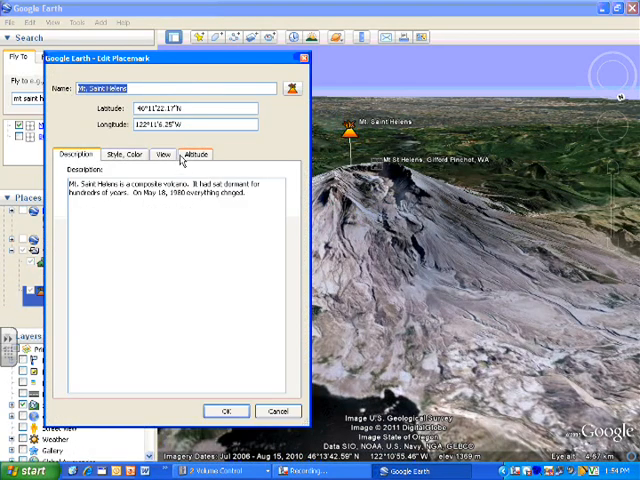
# - Snapshot the current angled volcano view as the Mt. Saint Helens placemark's view
pyautogui.click(160, 154)
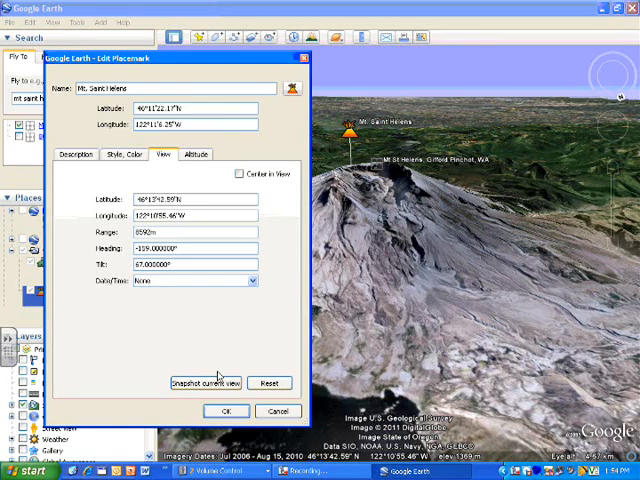
pyautogui.click(224, 410)
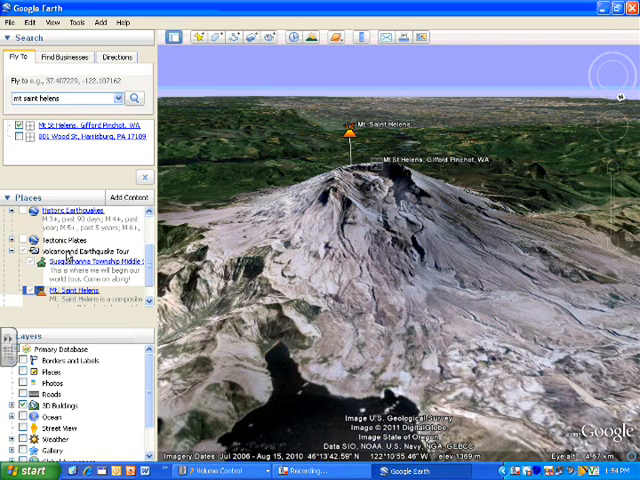
# - Save the Volcano and Earthquake Tour folder as a KMZ into the Earthquakes folder
pyautogui.rightClick(40, 268)
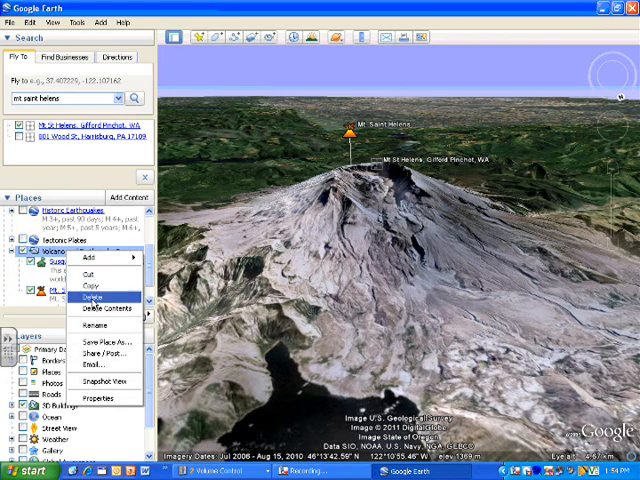
pyautogui.moveTo(100, 344)
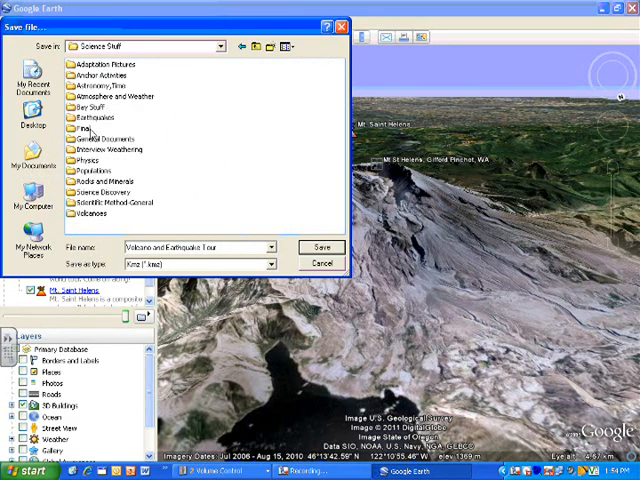
pyautogui.doubleClick(100, 118)
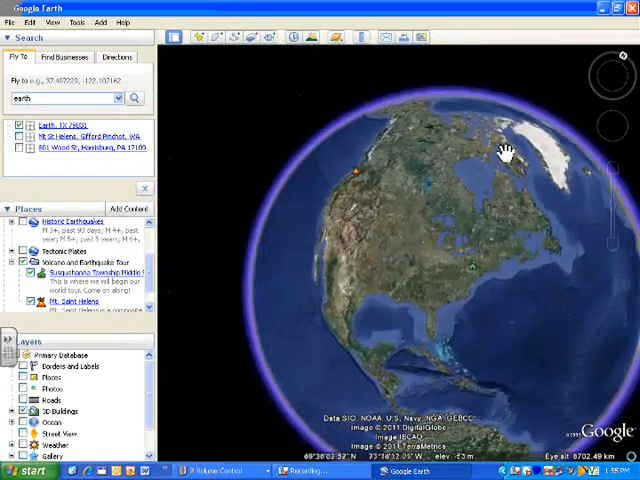
# - Turn the globe to North America and start playing the Volcano and Earthquake Tour
pyautogui.moveTo(504, 150); pyautogui.dragTo(416, 204)
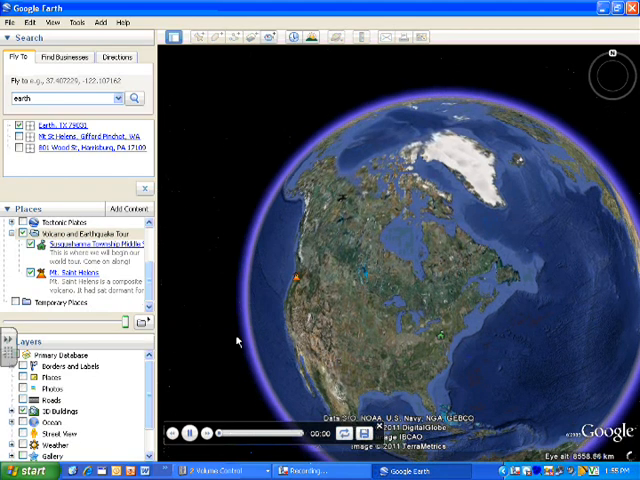
pyautogui.click(188, 432)
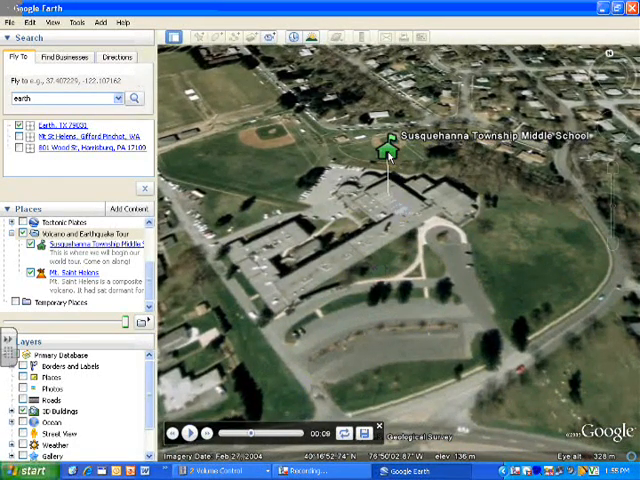
# - Advance the tour with the player controls from the middle school to Mount St. Helens
pyautogui.click(386, 144)
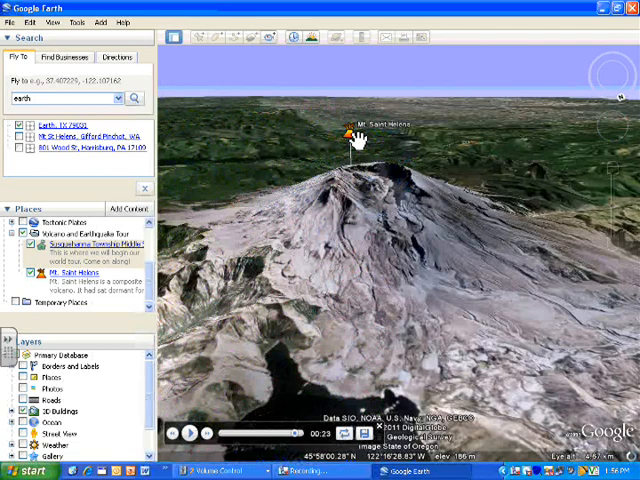
pyautogui.click(348, 130)
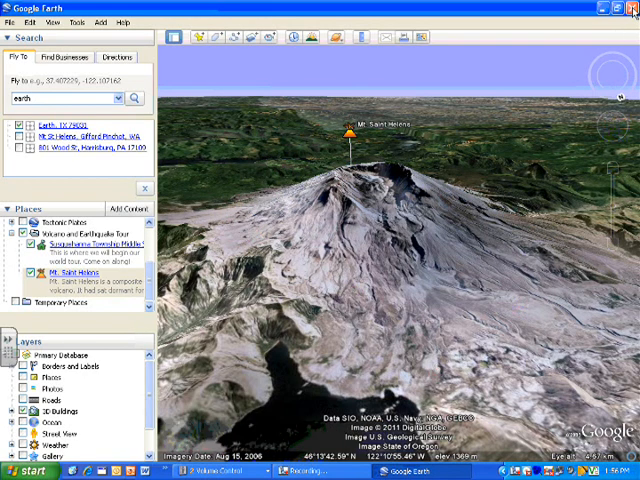
pyautogui.click(620, 8)
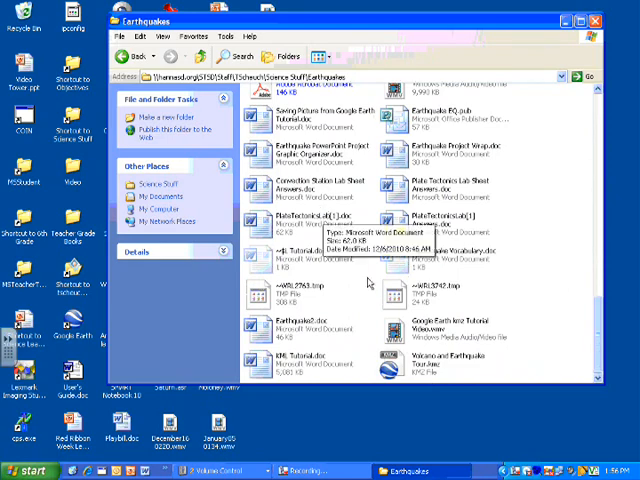
pyautogui.moveTo(398, 364)
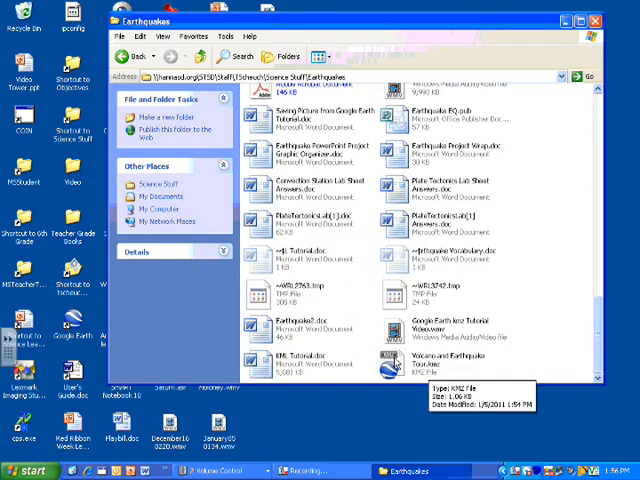